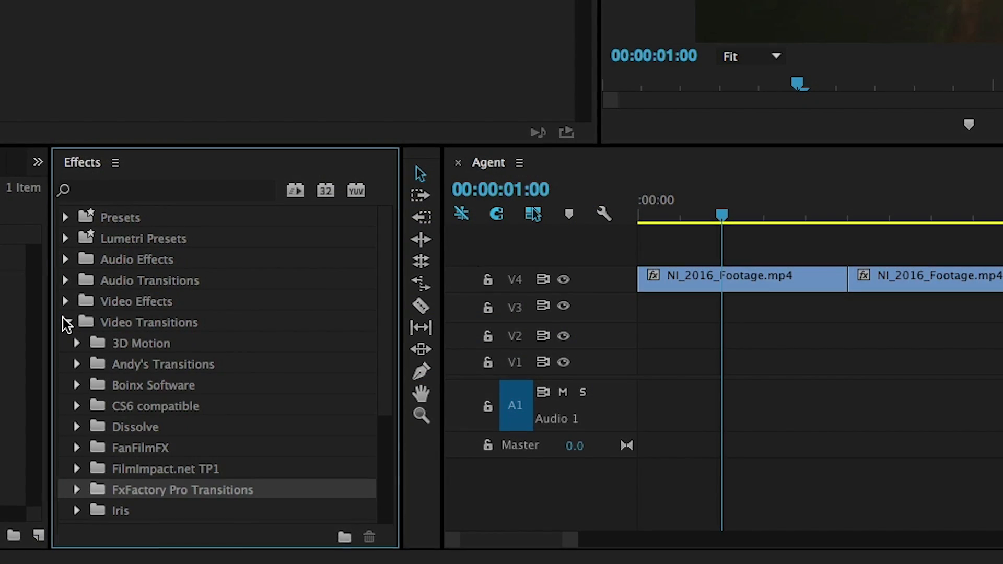
Reveal the FxFactory Pro Transitions list under Video Transitions in the Effects panel
{"action": "left_click", "coordinate": [75, 489]}
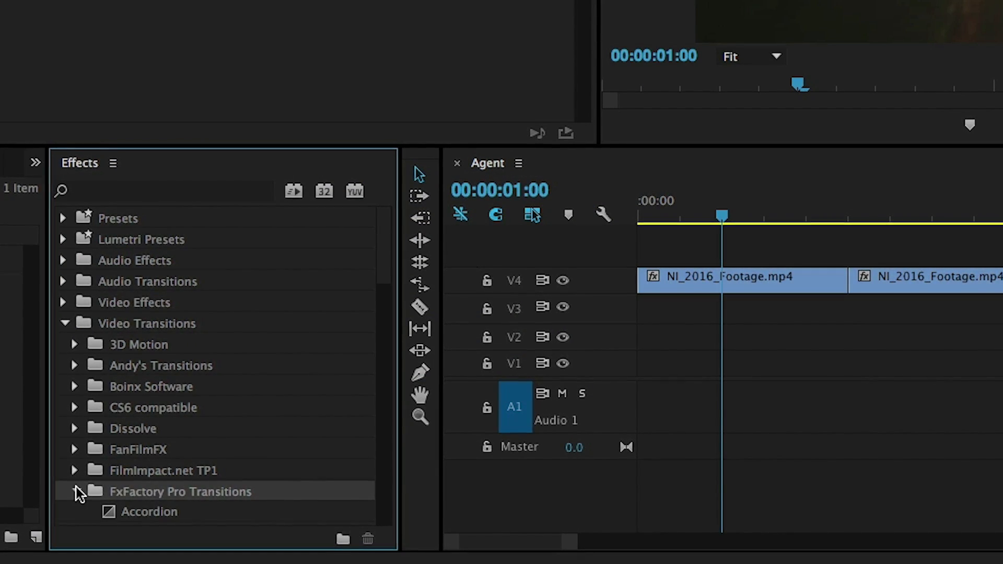
{"action": "left_click", "coordinate": [73, 491]}
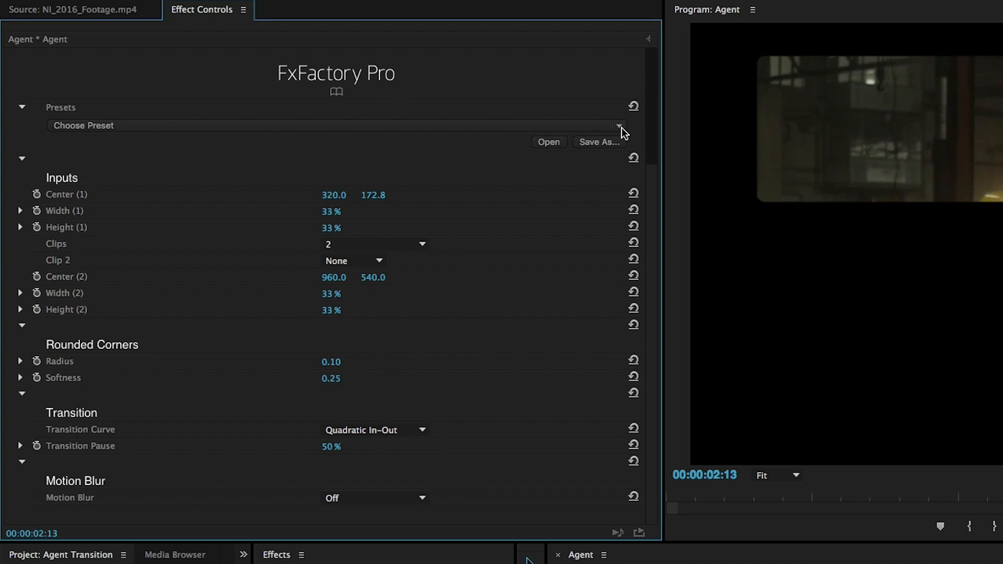
Choose the 4 Clips (Rounded) preset and confirm the clip count in the Clips setting
{"action": "left_click", "coordinate": [620, 127]}
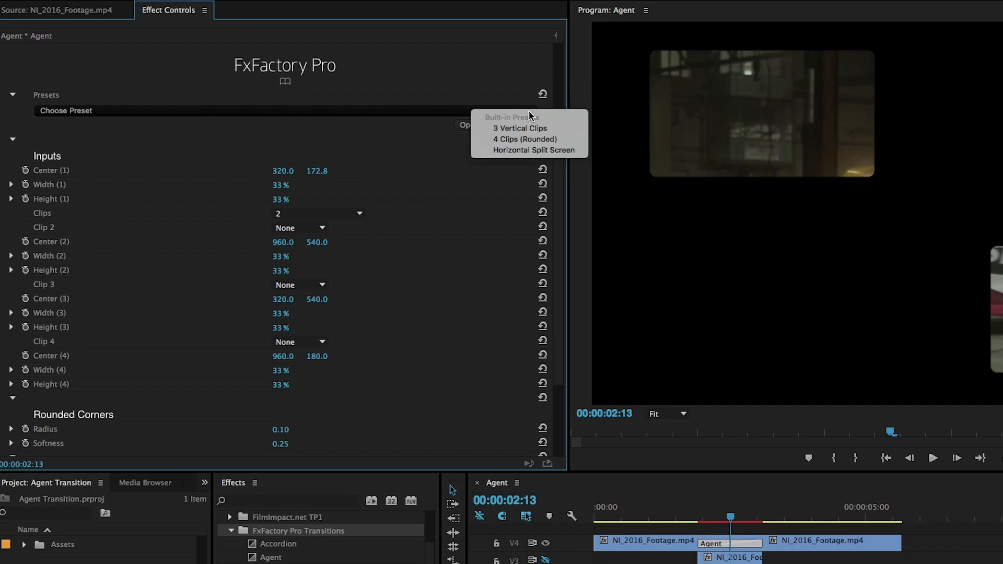
{"action": "left_click", "coordinate": [524, 139]}
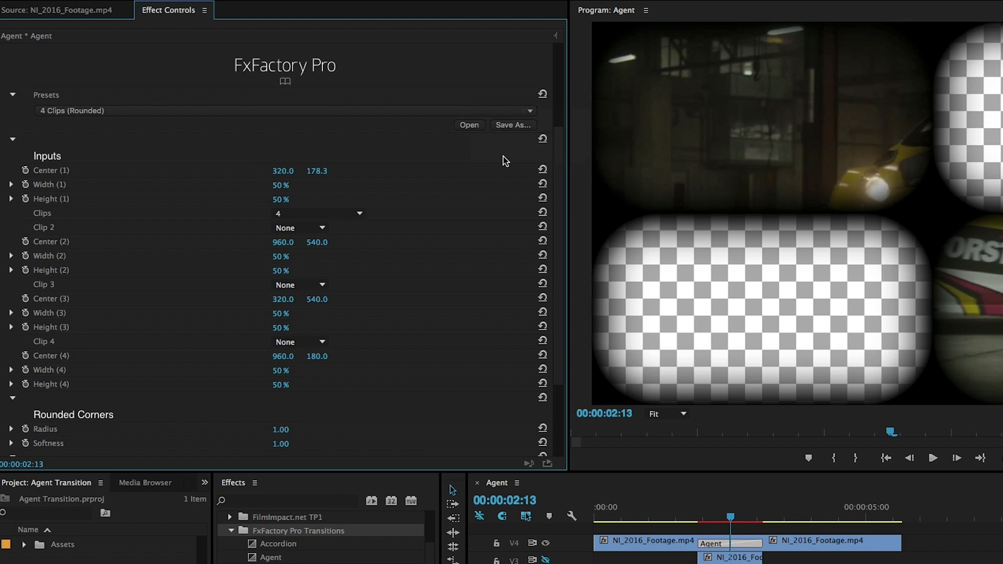
{"action": "left_click", "coordinate": [318, 213]}
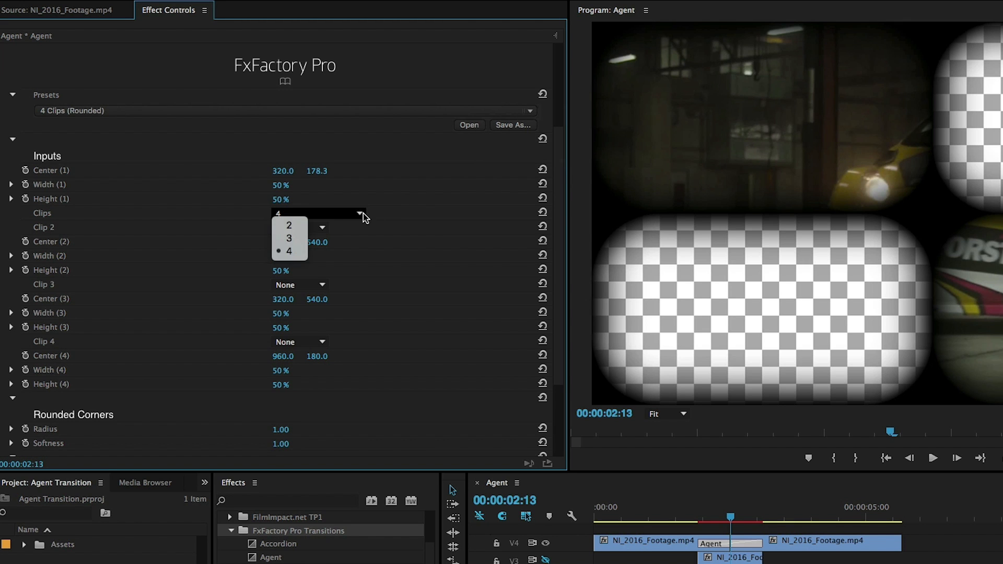
{"action": "mouse_move", "coordinate": [290, 238]}
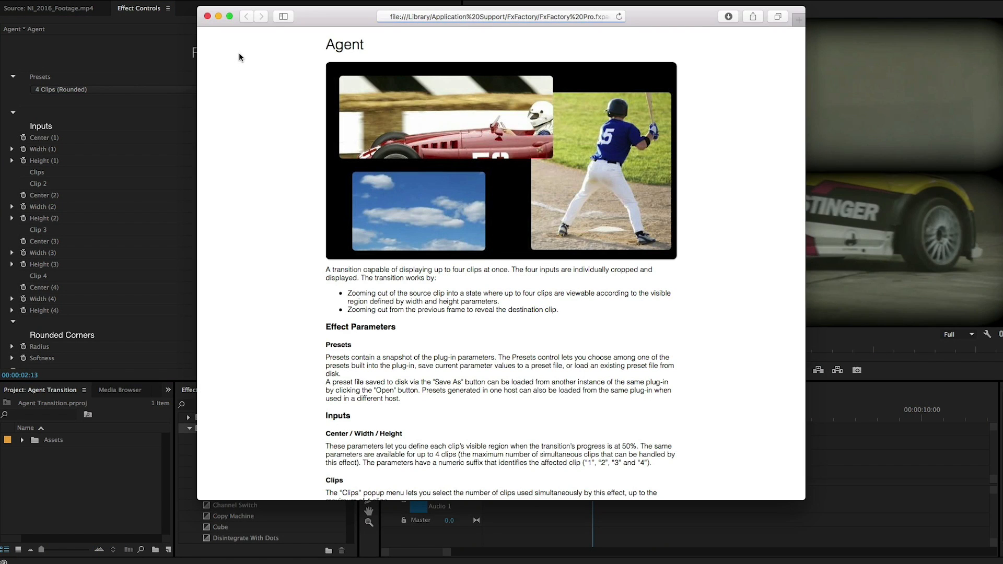
Scroll the Agent help page down to the Effect Parameters section
{"action": "scroll", "scroll_direction": "down", "scroll_amount": 3}
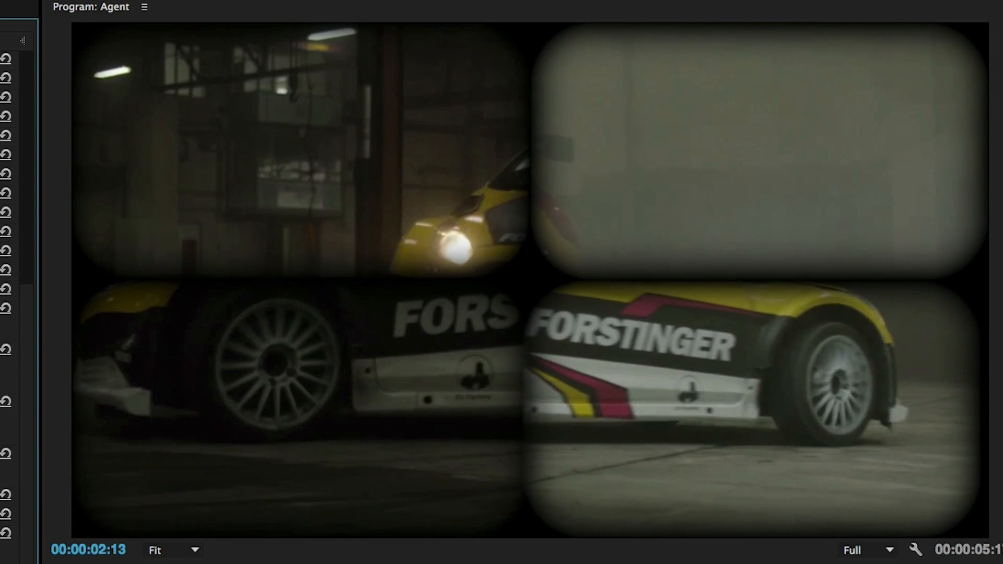
Set the Agent transition's Motion Blur to Low
{"action": "left_click", "coordinate": [433, 465]}
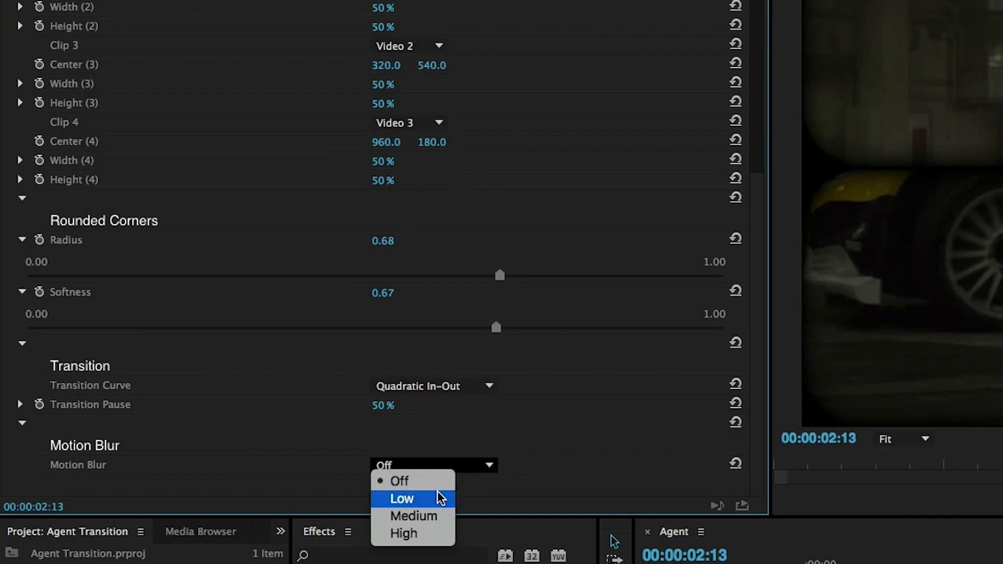